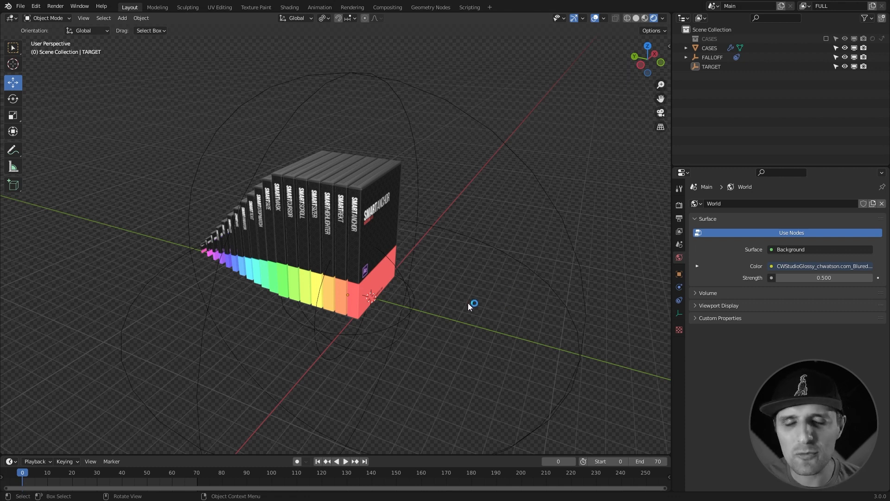
mouse_move(445, 334)
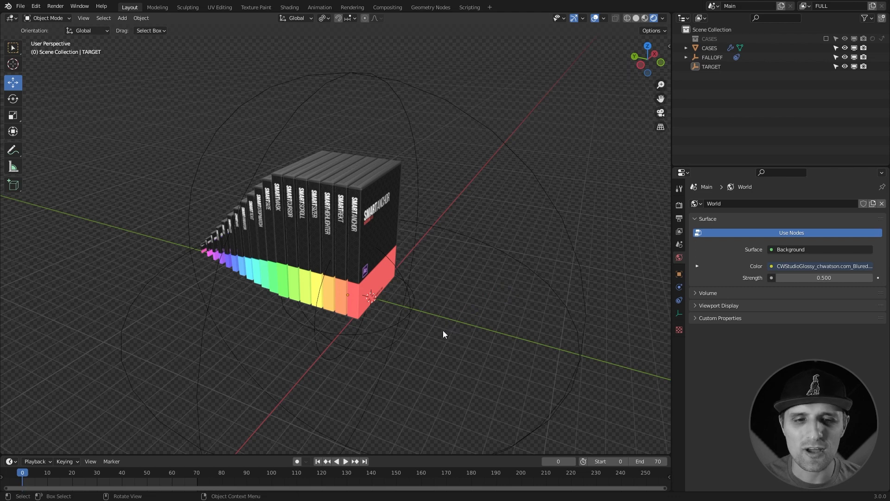
mouse_move(438, 321)
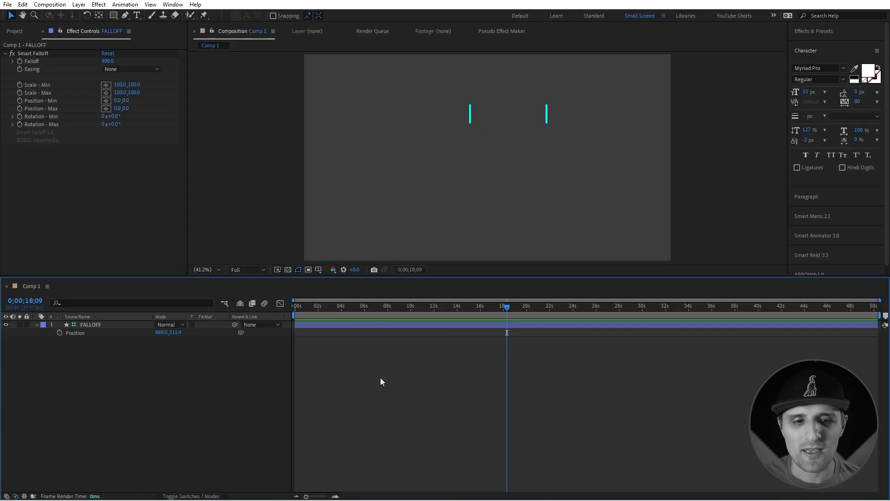
mouse_move(365, 97)
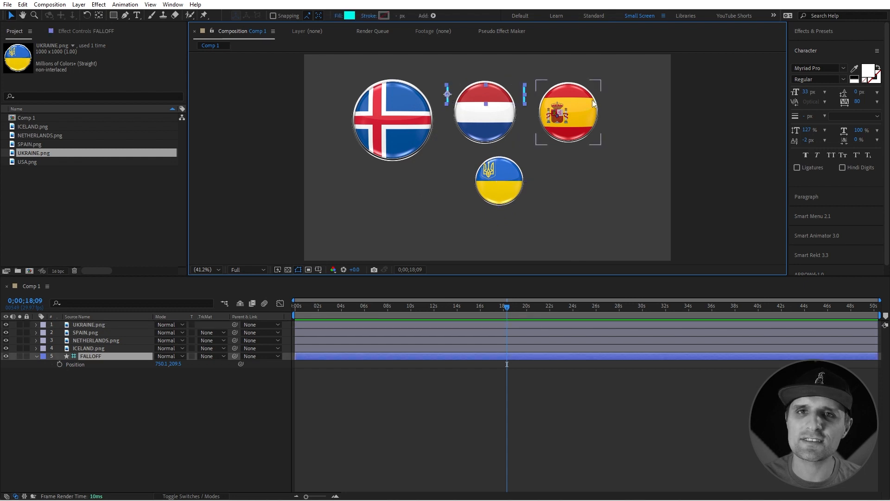
Add USA.png to the comp and duplicate the USA flag layer.
left_click(391, 120)
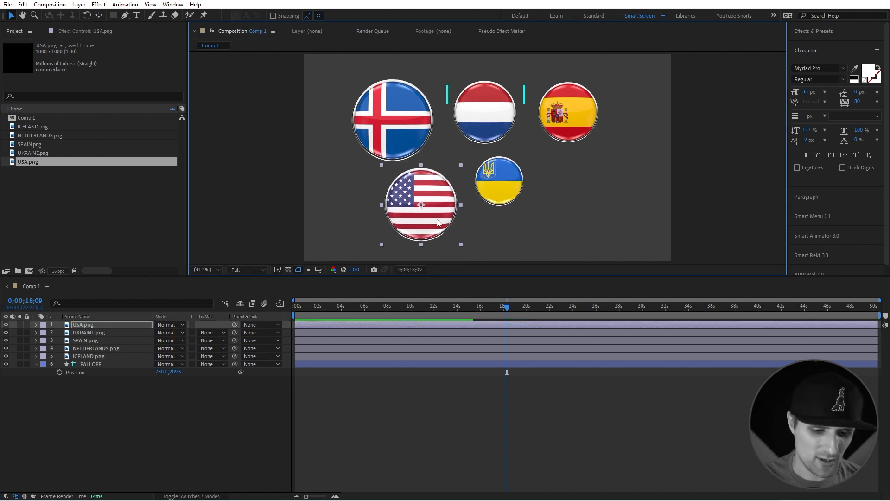
key("Ctrl+D")
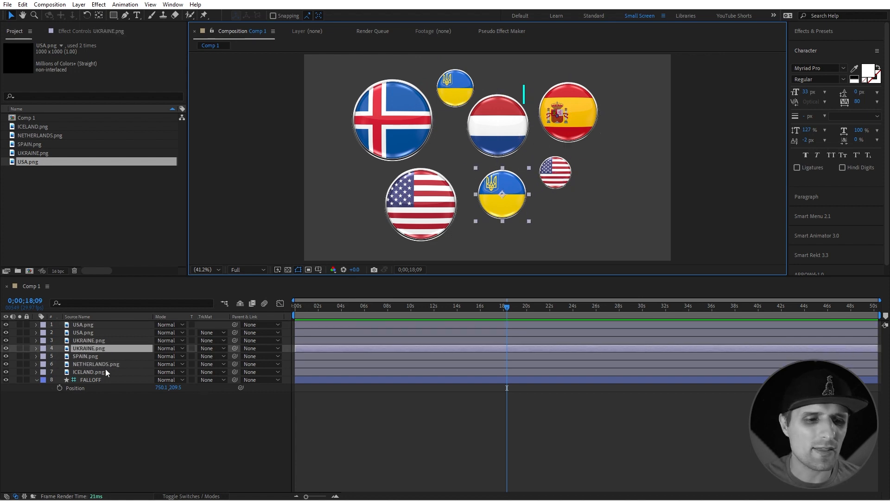
mouse_move(301, 448)
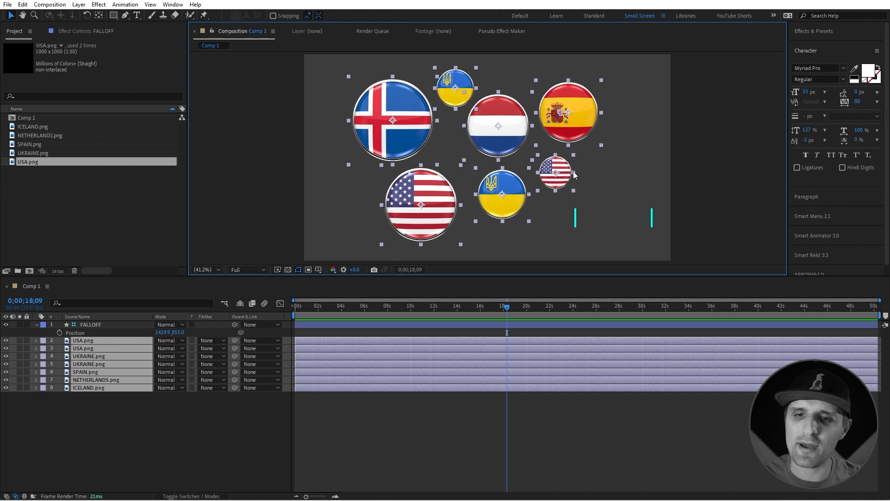
mouse_move(562, 192)
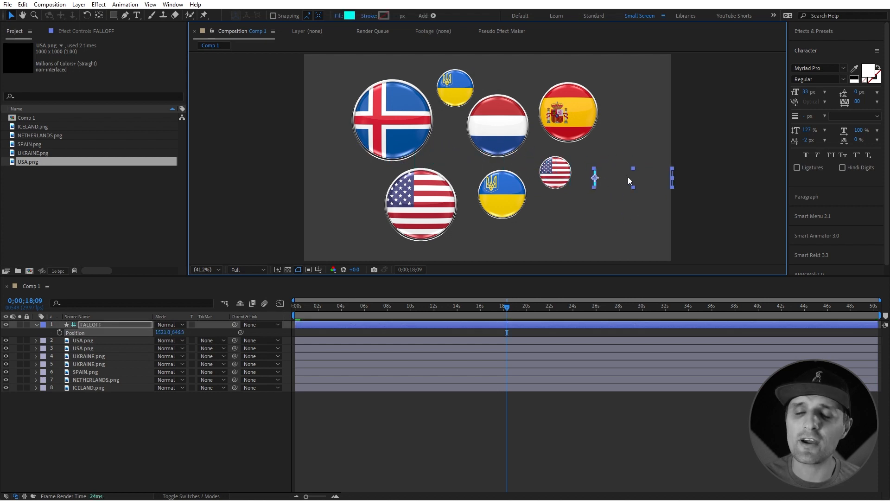
Show the FALLOFF null's Smart Falloff settings in Effect Controls.
left_click(86, 30)
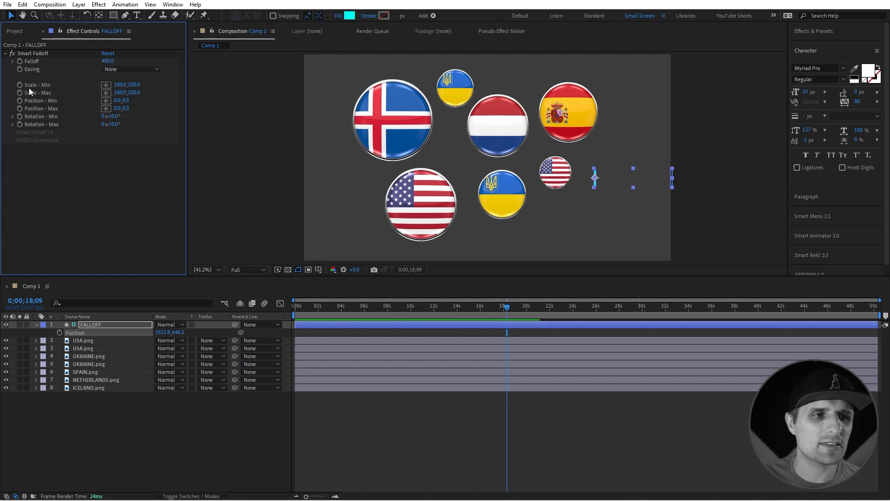
mouse_move(114, 92)
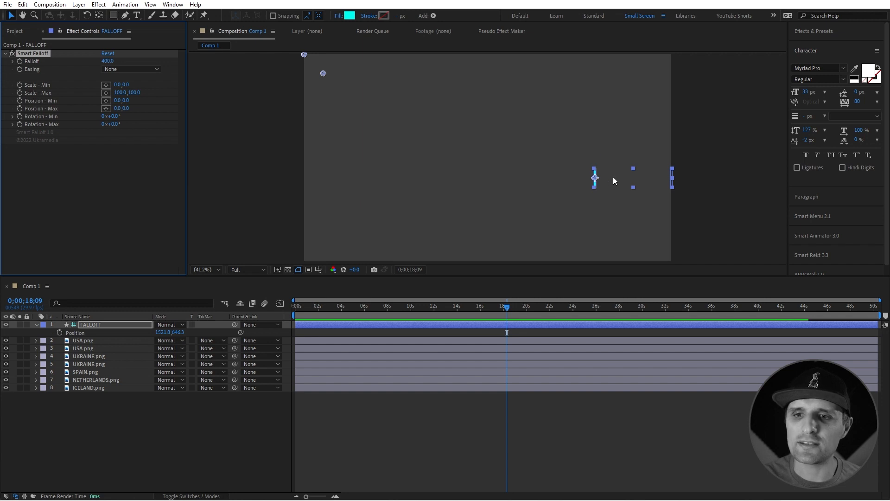
mouse_move(575, 154)
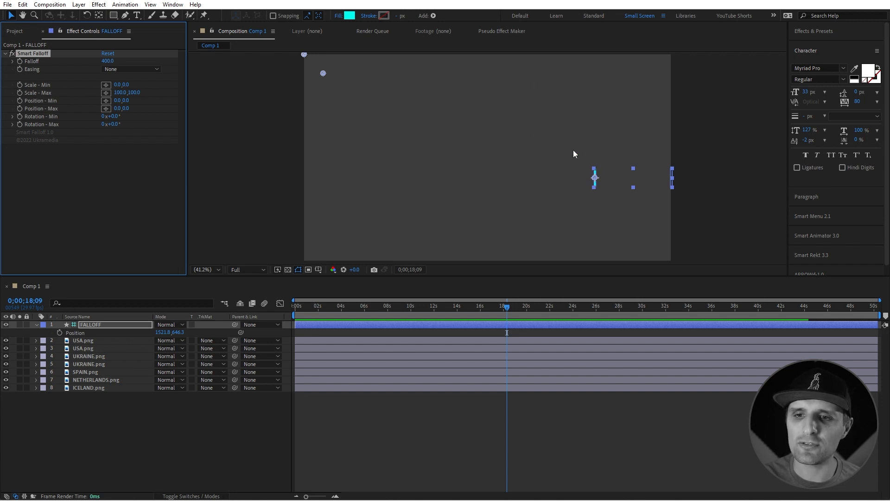
mouse_move(653, 160)
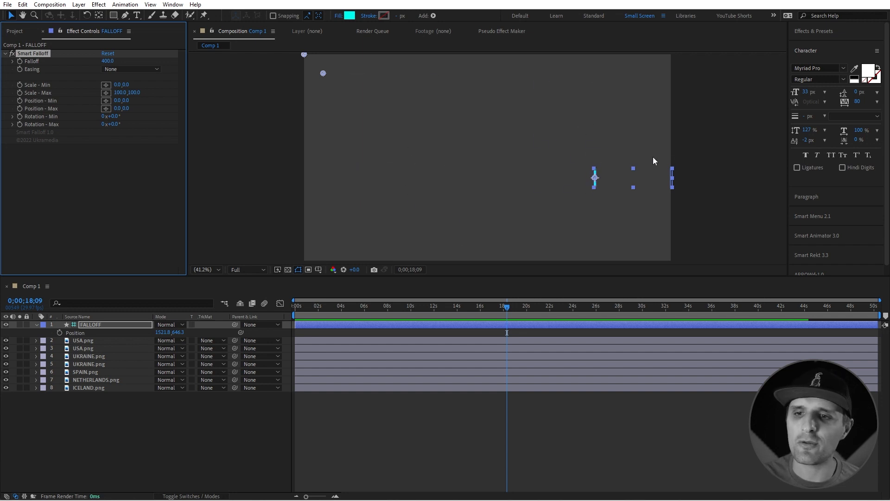
mouse_move(629, 178)
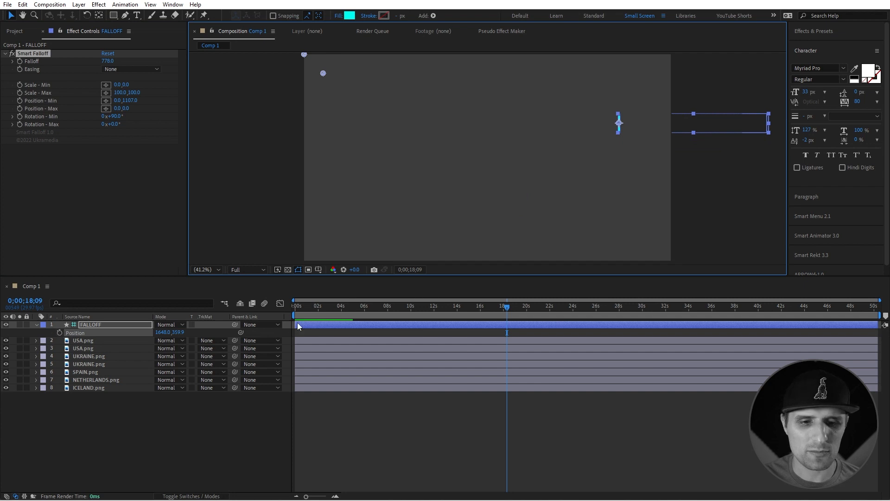
Return the playhead to the start of the comp for keyframing.
left_click(374, 306)
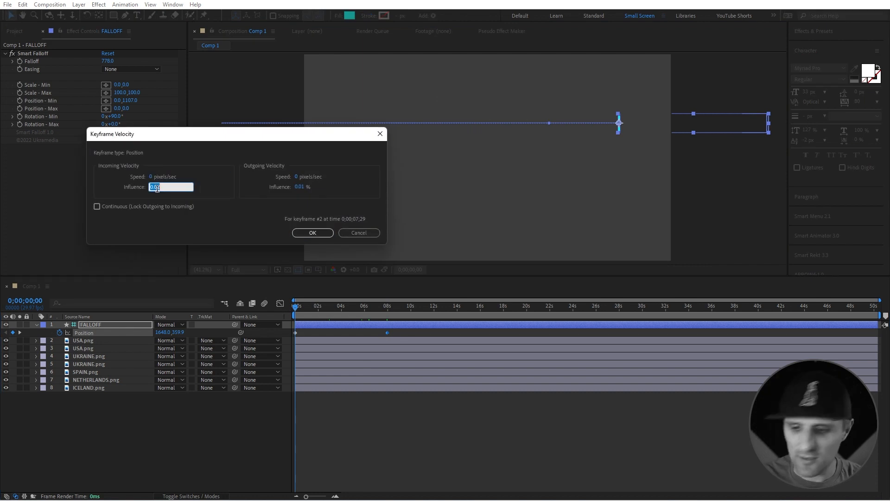
Confirm 0.01% velocity influence on both position keyframes and deselect all.
left_click(313, 232)
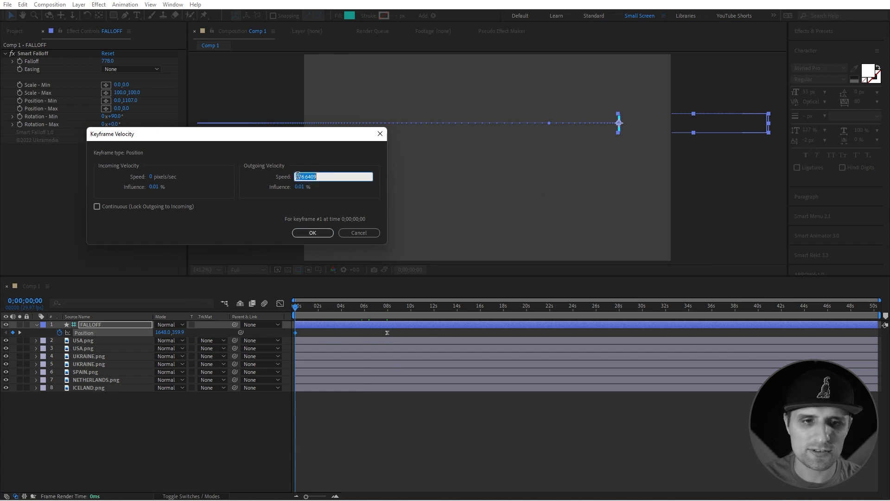
left_click(311, 233)
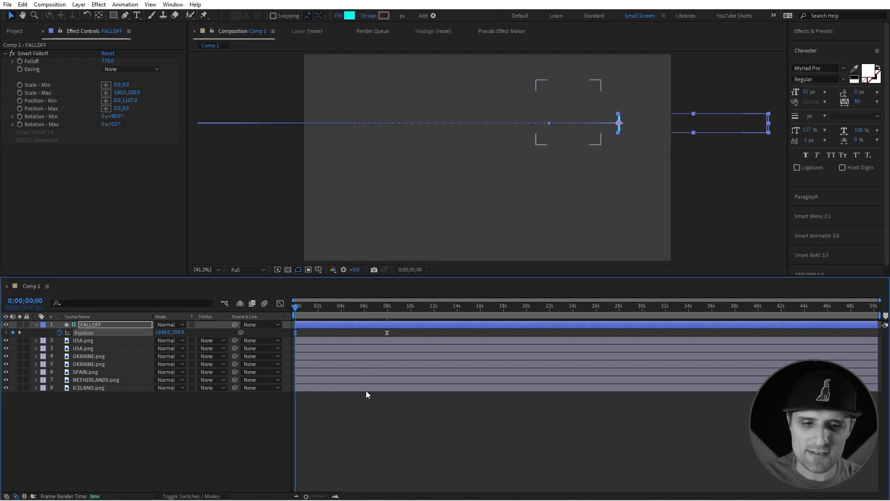
left_click(622, 184)
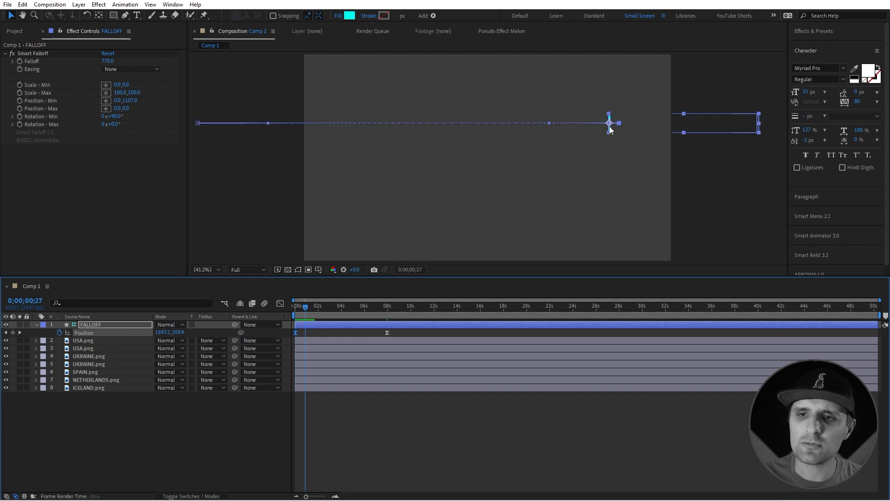
mouse_move(227, 324)
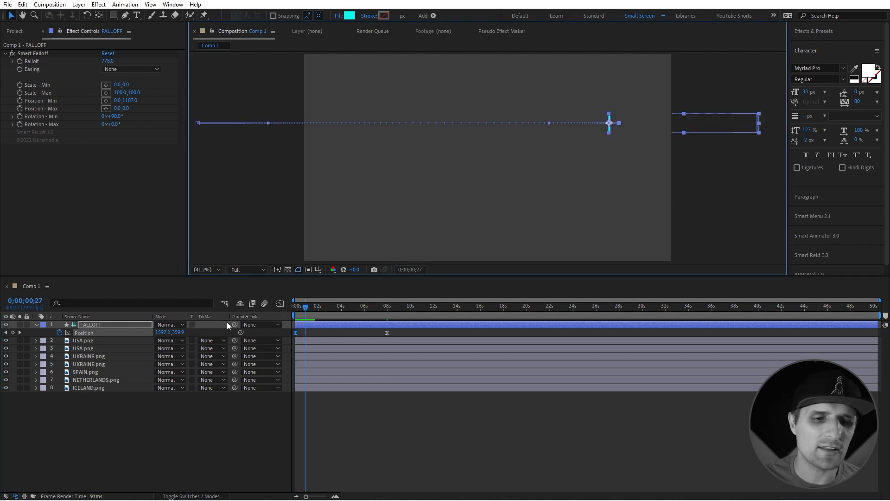
Play back the sweep from the start to watch the flags pop in.
key("Home")
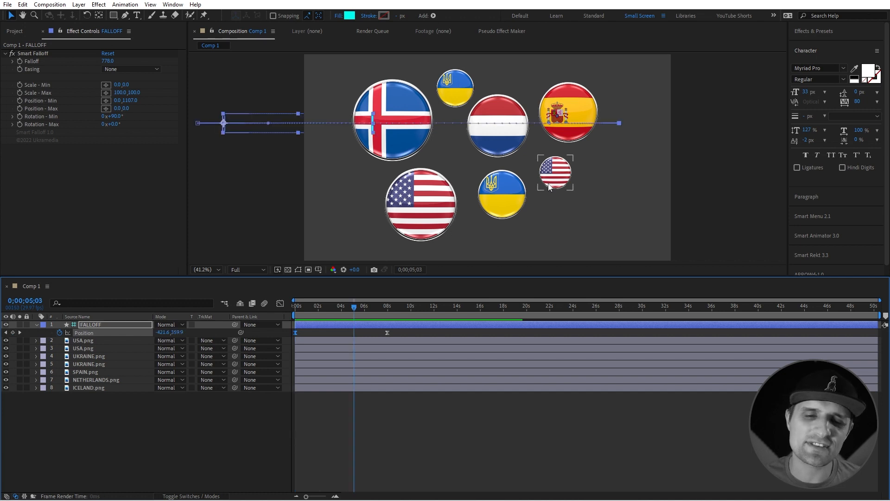
mouse_move(245, 143)
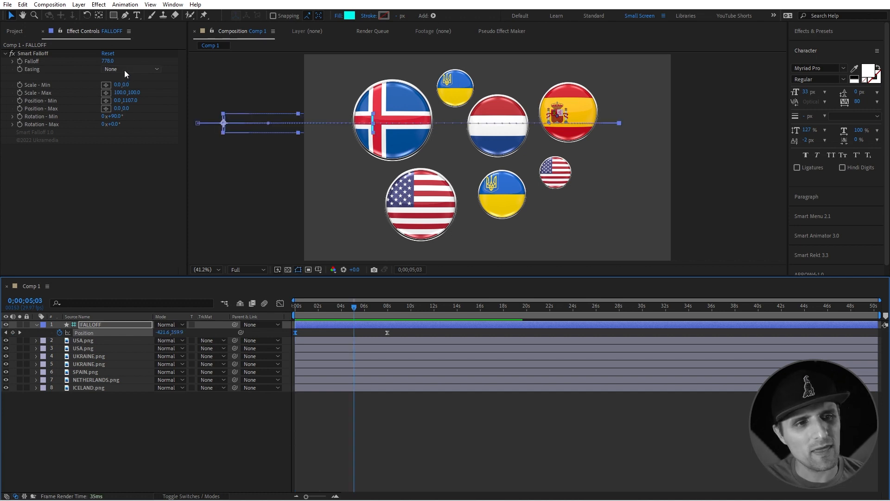
Try In Only easing in Smart Falloff, then settle on Out Only.
left_click(133, 68)
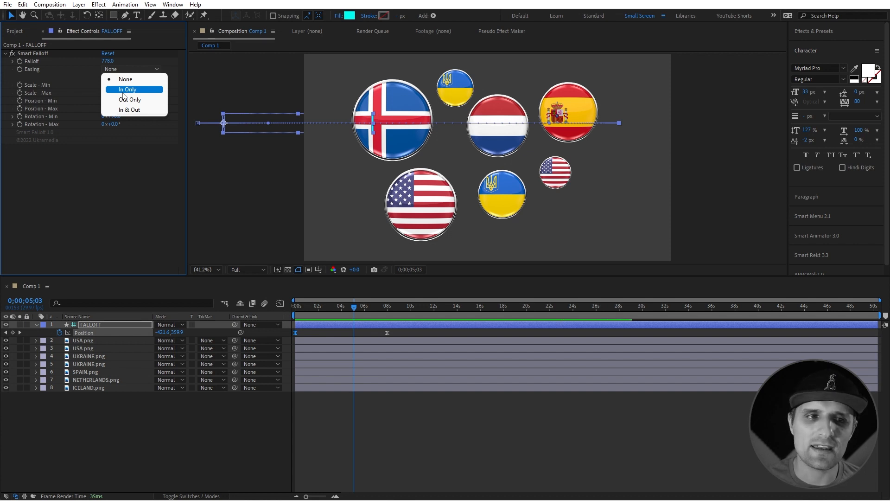
left_click(127, 89)
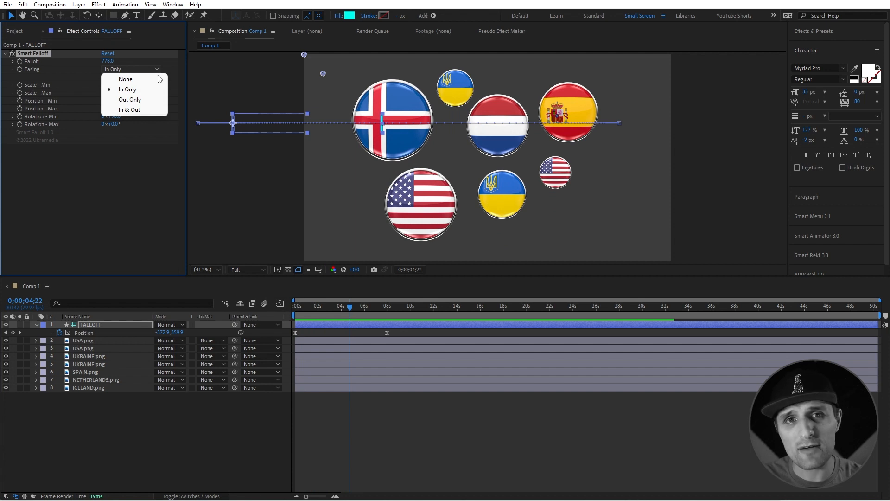
left_click(130, 99)
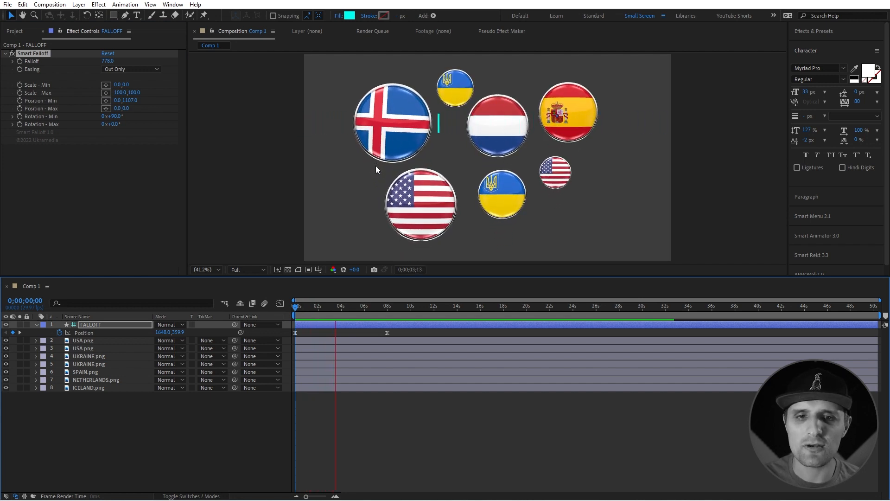
left_click(343, 305)
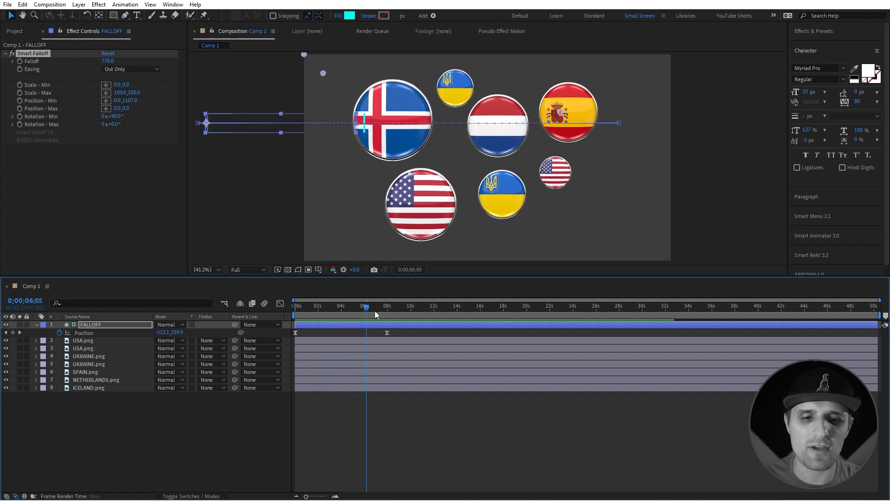
left_click(131, 68)
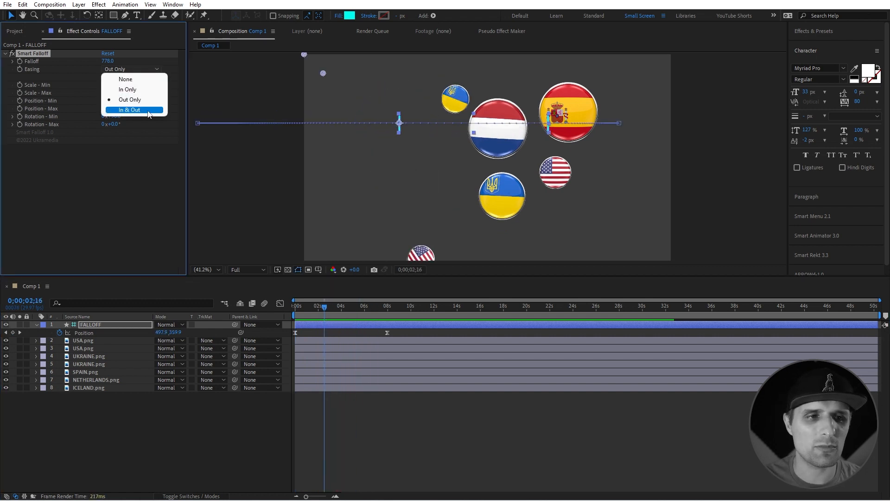
left_click(130, 99)
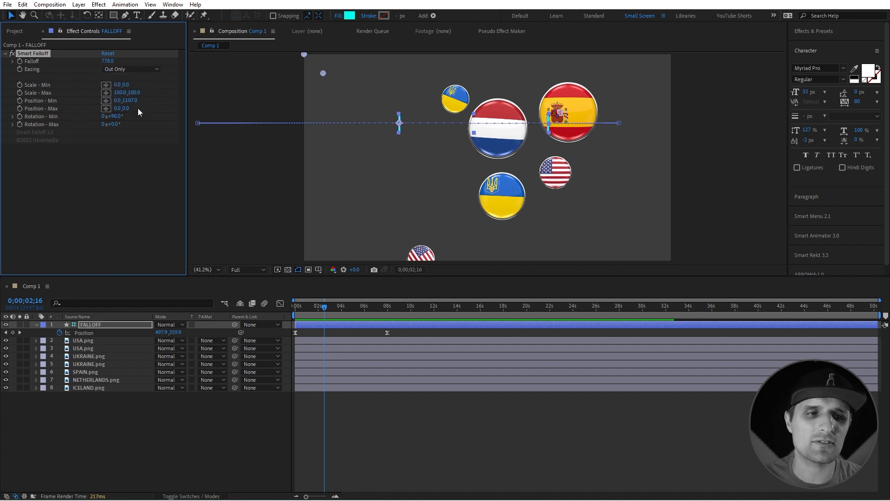
mouse_move(169, 189)
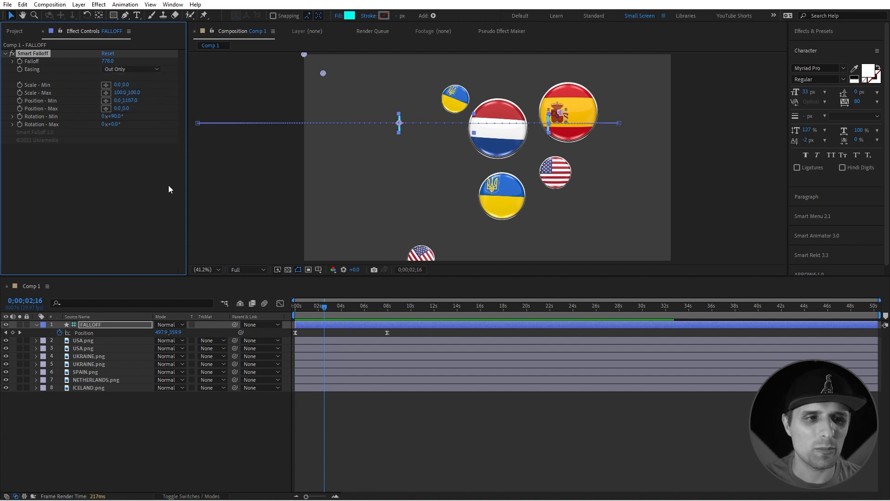
left_click(502, 196)
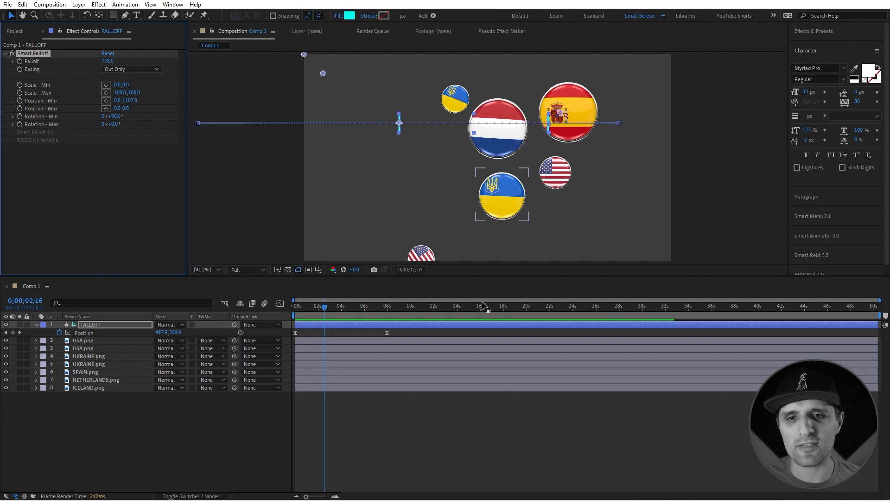